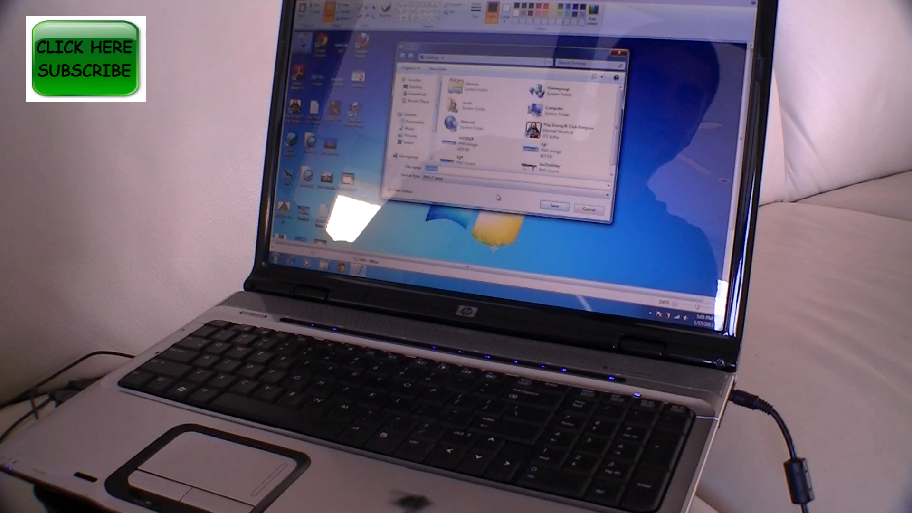
- Expand the Save as type dropdown to list the available image formats
left_click(607, 179)
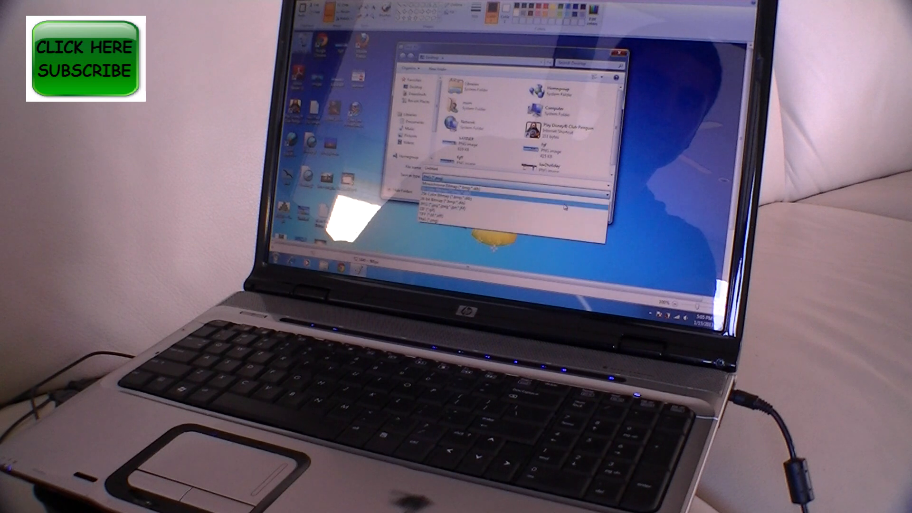